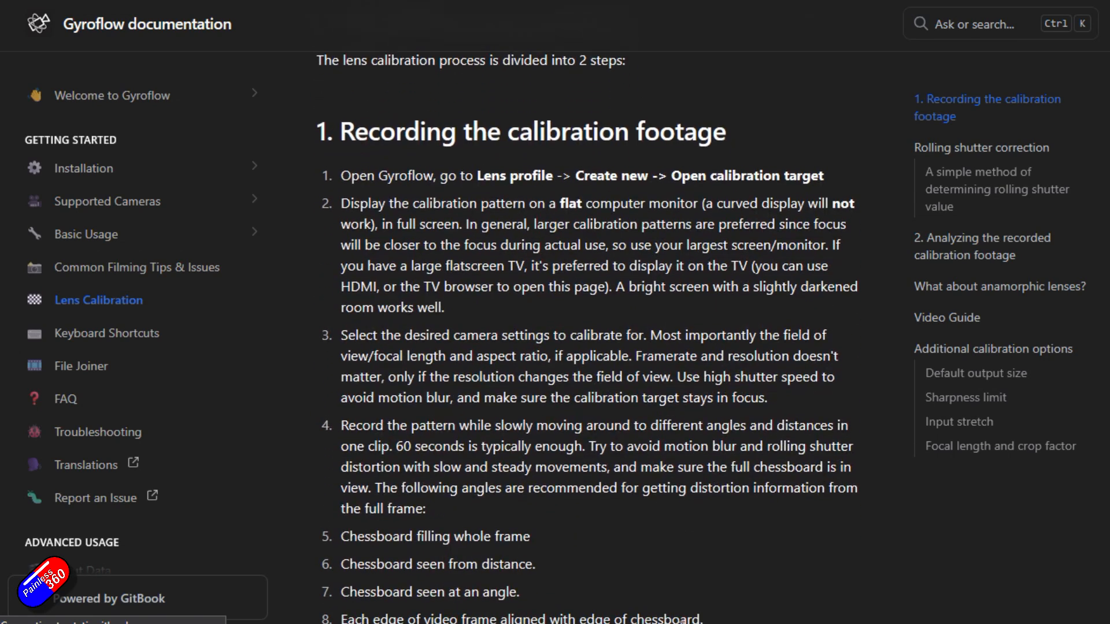
# Expand the Lens profile section and start a new profile in the Lens calibrator.
pyautogui.scroll(-3)
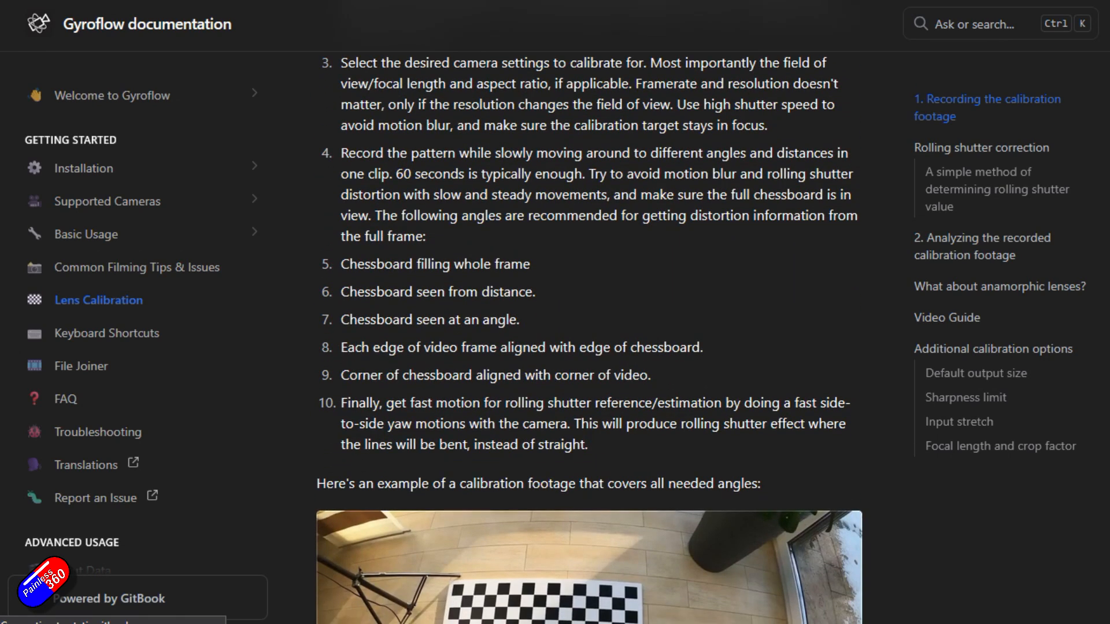
pyautogui.scroll(-3)
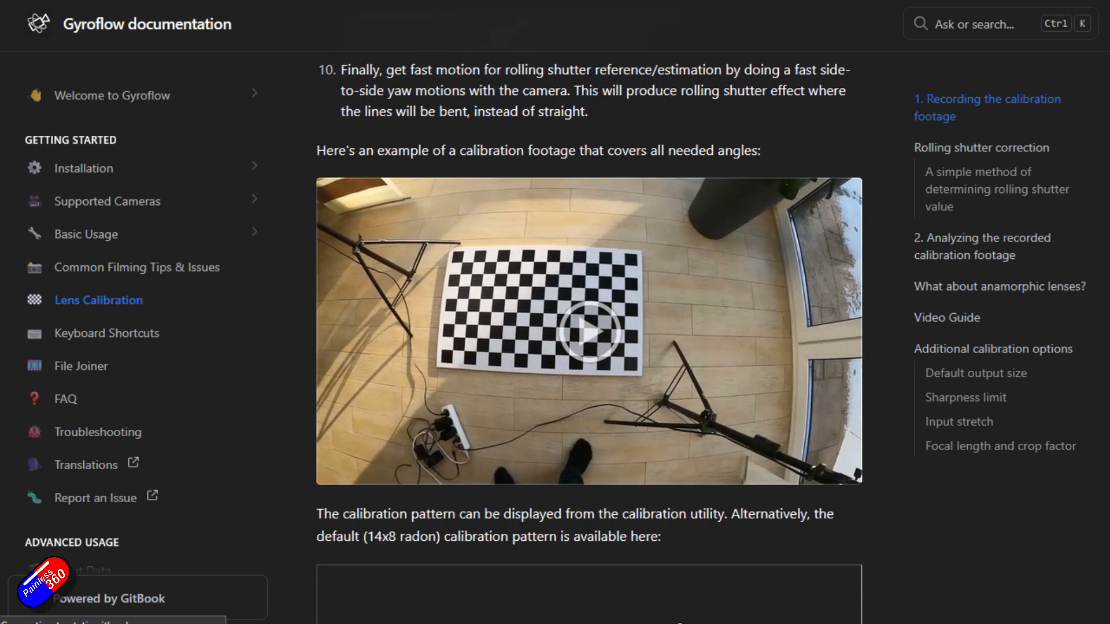
pyautogui.scroll(-3)
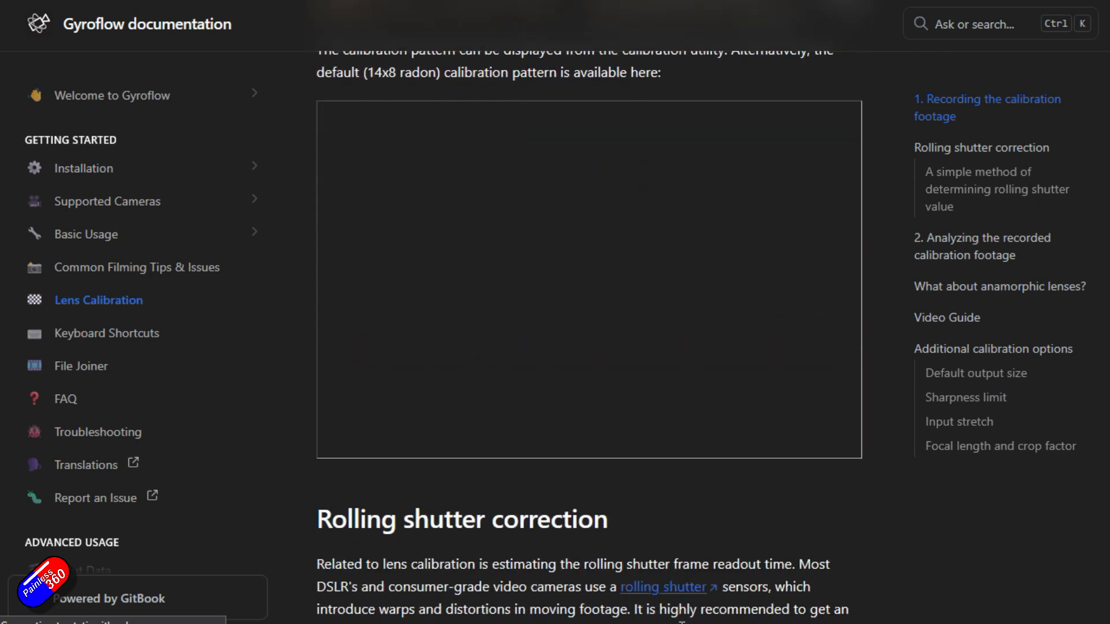
pyautogui.scroll(-3)
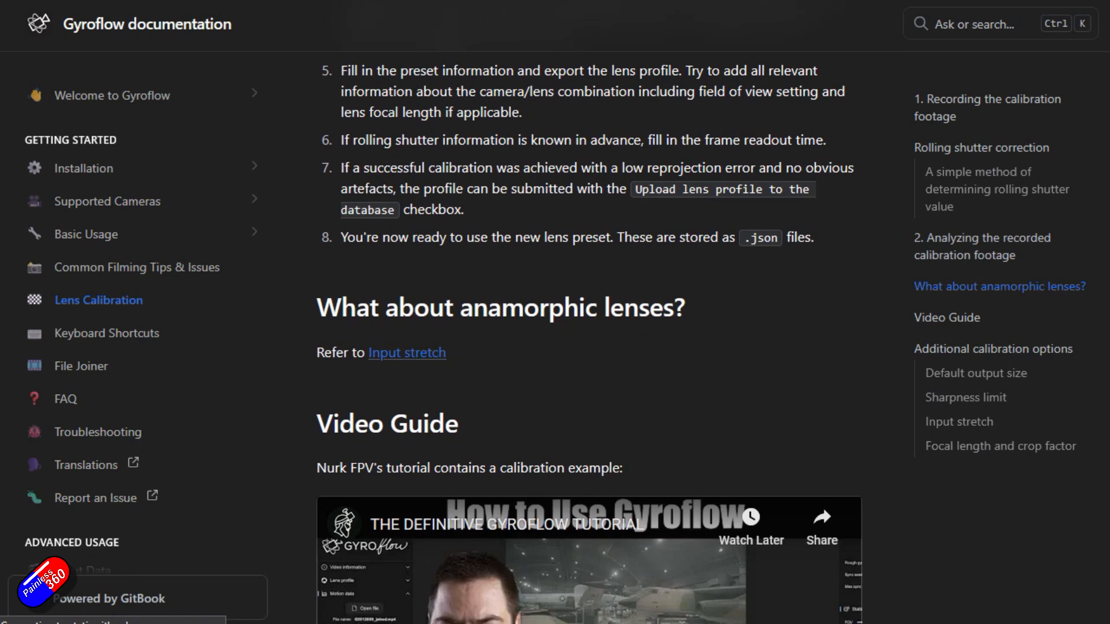
pyautogui.scroll(-3)
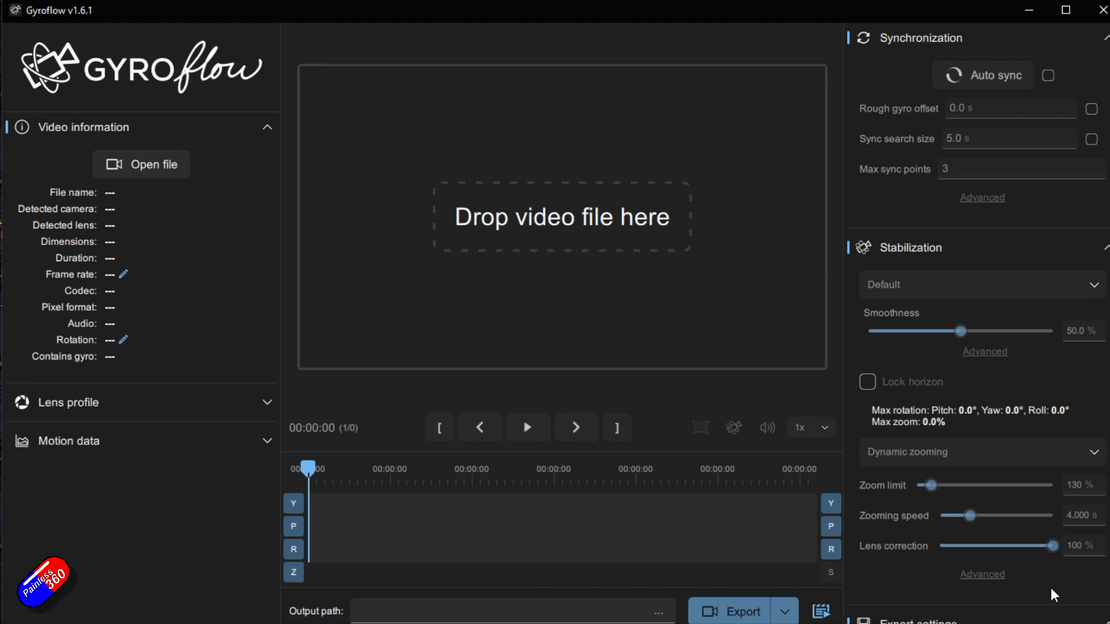
pyautogui.moveTo(491, 463)
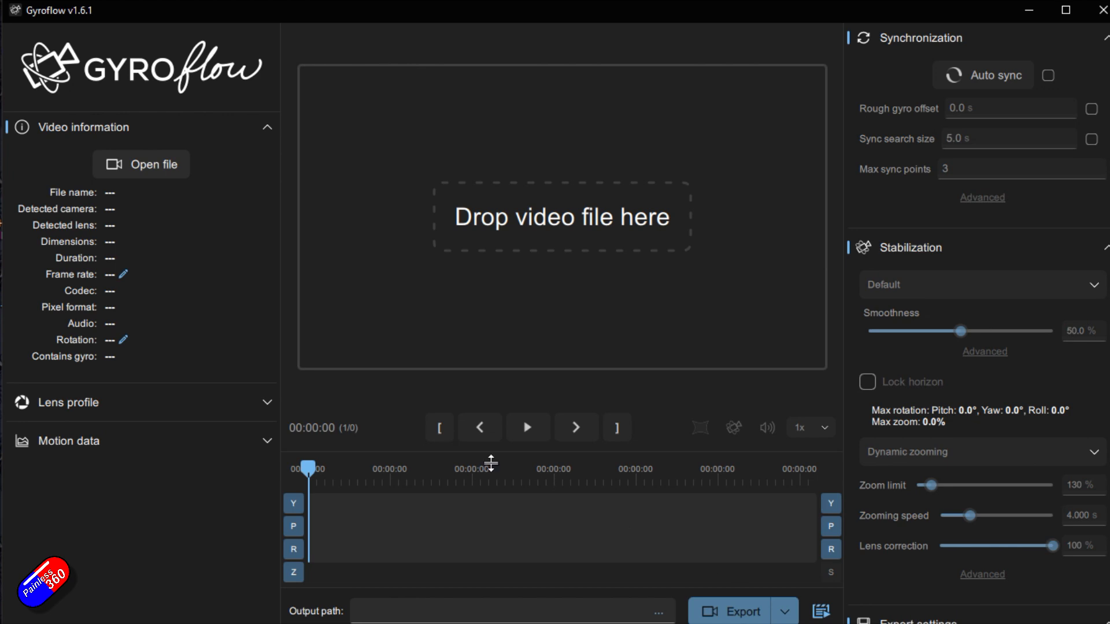
pyautogui.click(68, 402)
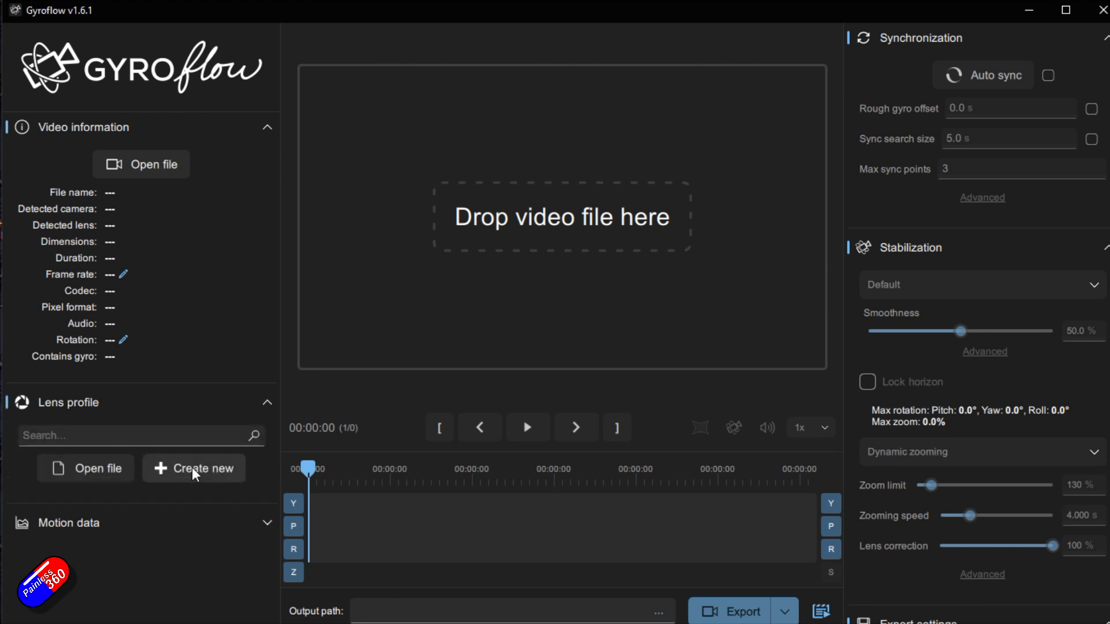
pyautogui.click(194, 468)
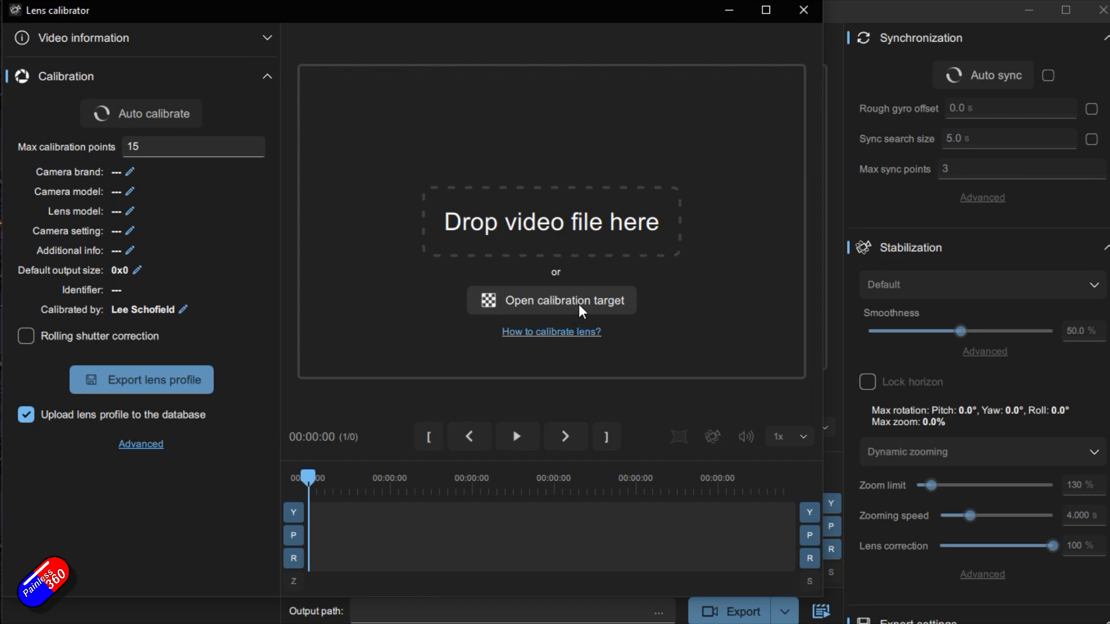
pyautogui.click(551, 300)
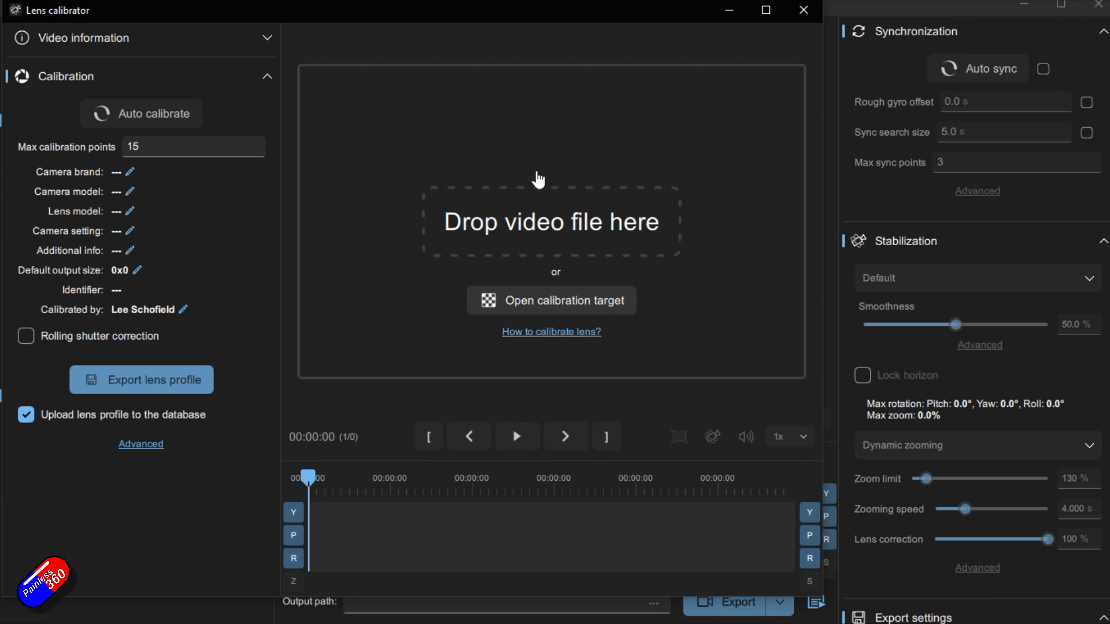
pyautogui.moveTo(540, 226)
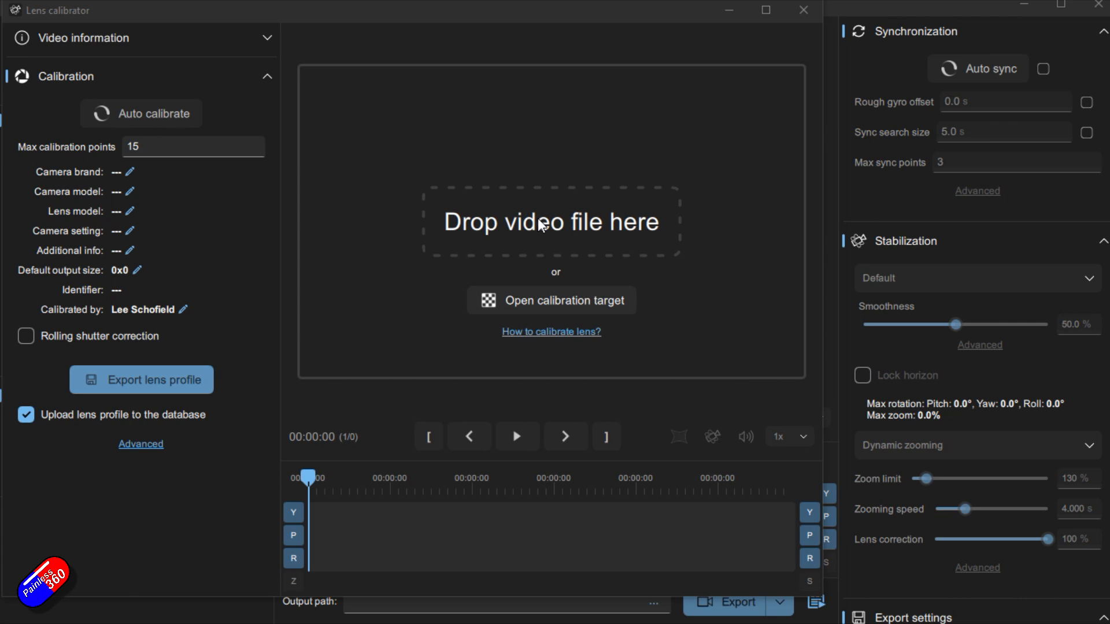
# Load the chessboard calibration video, then play, seek back and pause it.
pyautogui.click(550, 221)
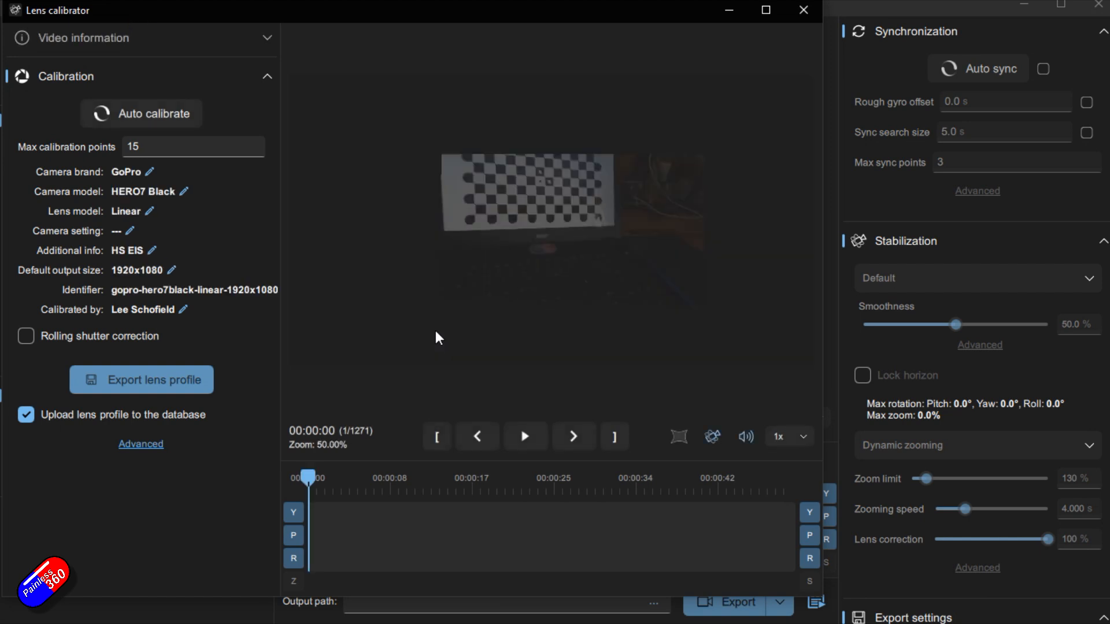
pyautogui.click(524, 435)
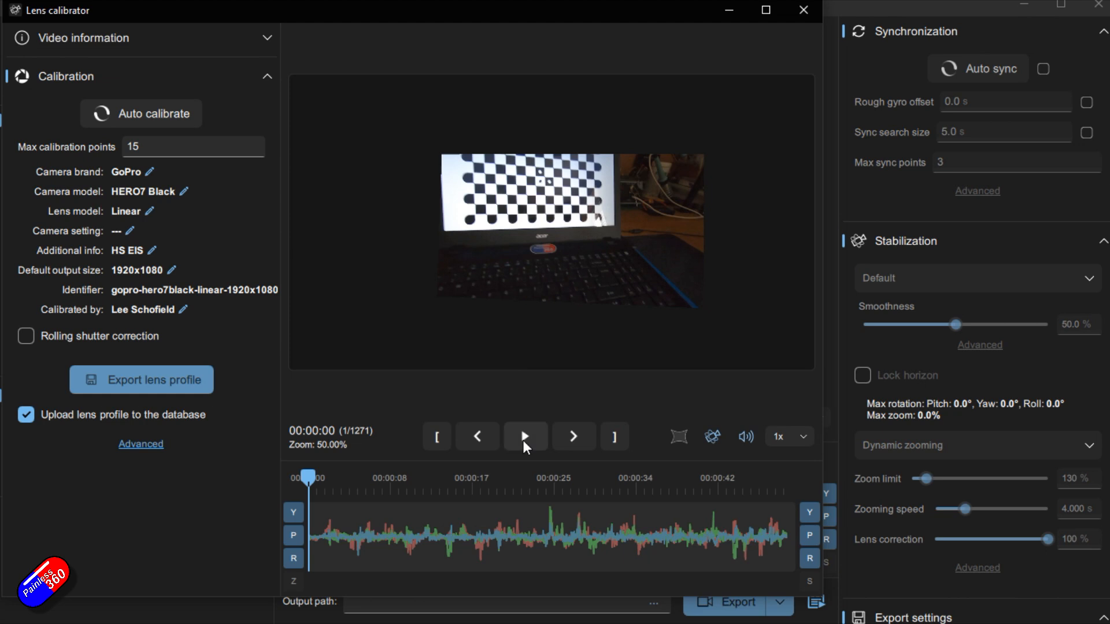
pyautogui.click(524, 436)
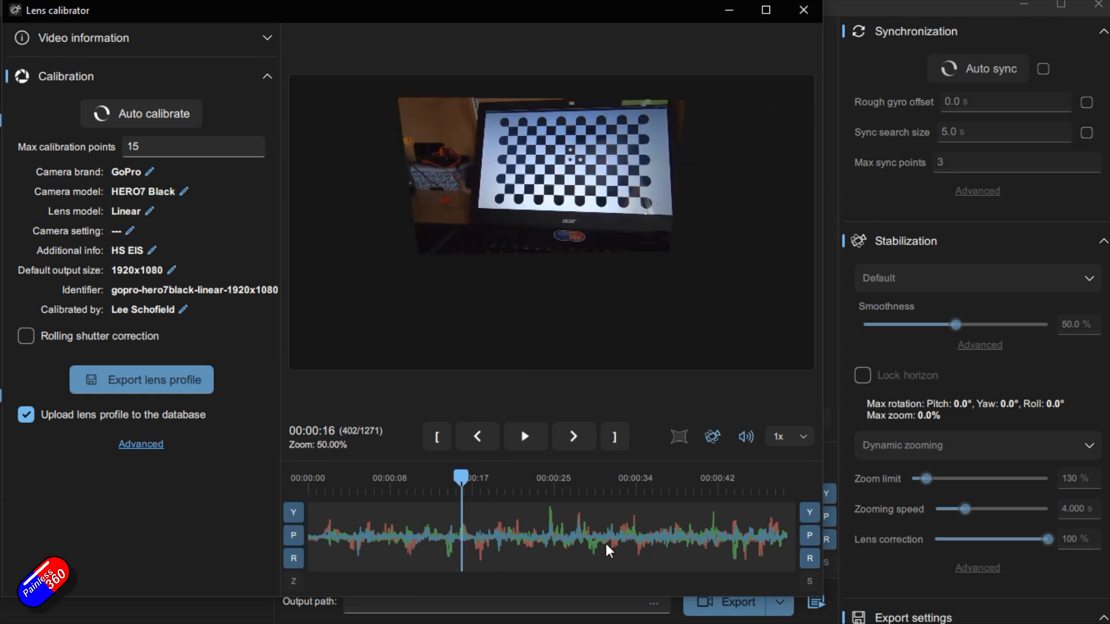
pyautogui.click(523, 436)
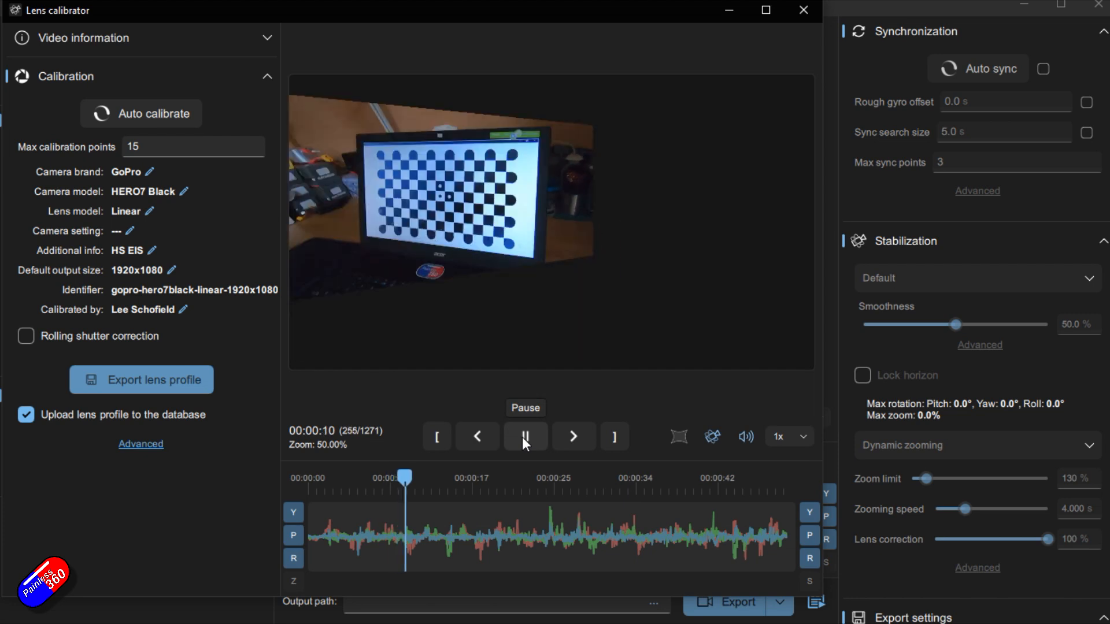
pyautogui.click(524, 435)
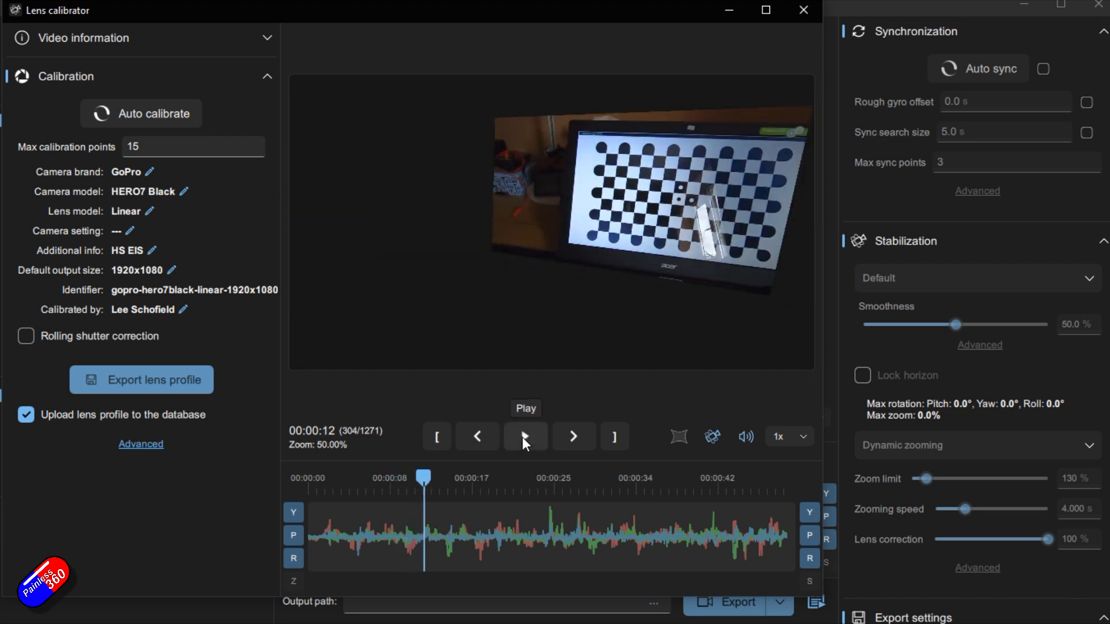
pyautogui.moveTo(137, 196)
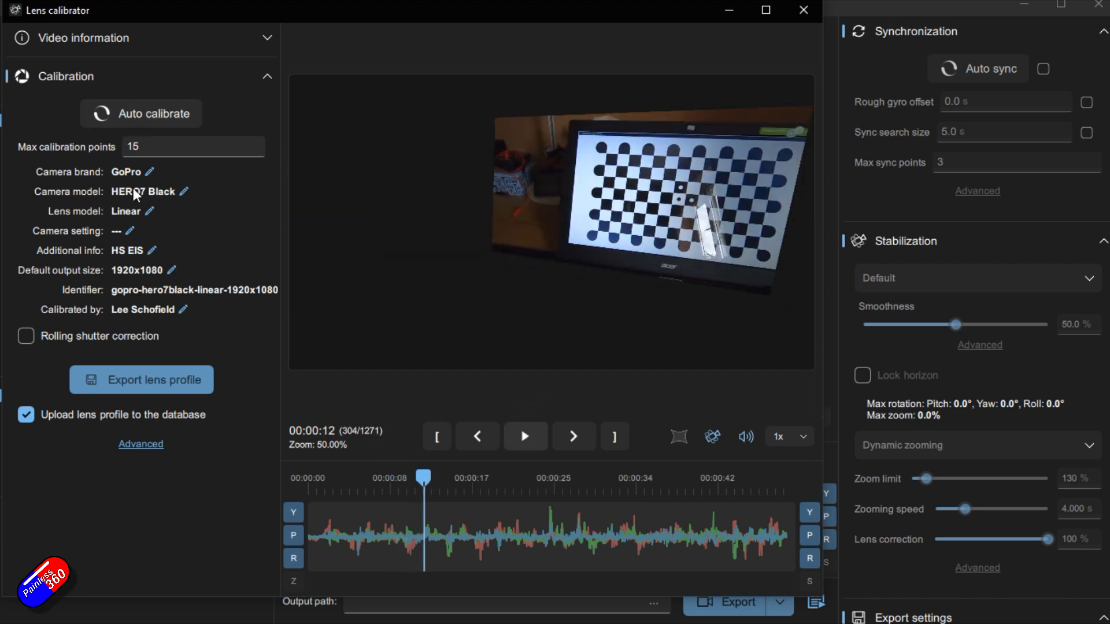
# Set camera brand to GoPro and turn off database upload and rolling shutter correction.
pyautogui.click(147, 171)
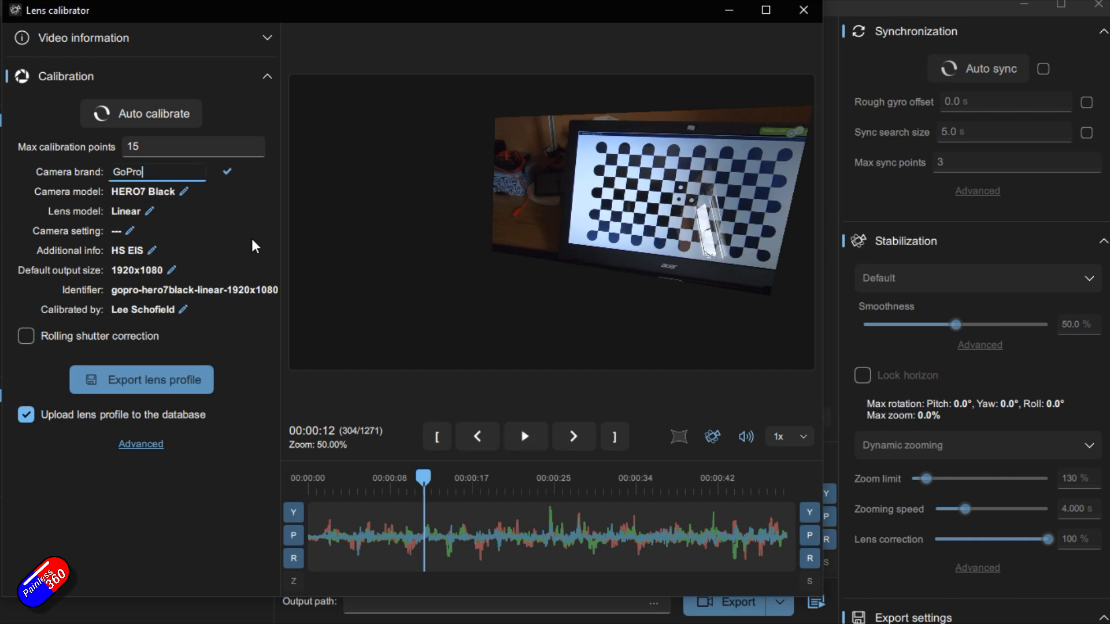
pyautogui.click(144, 270)
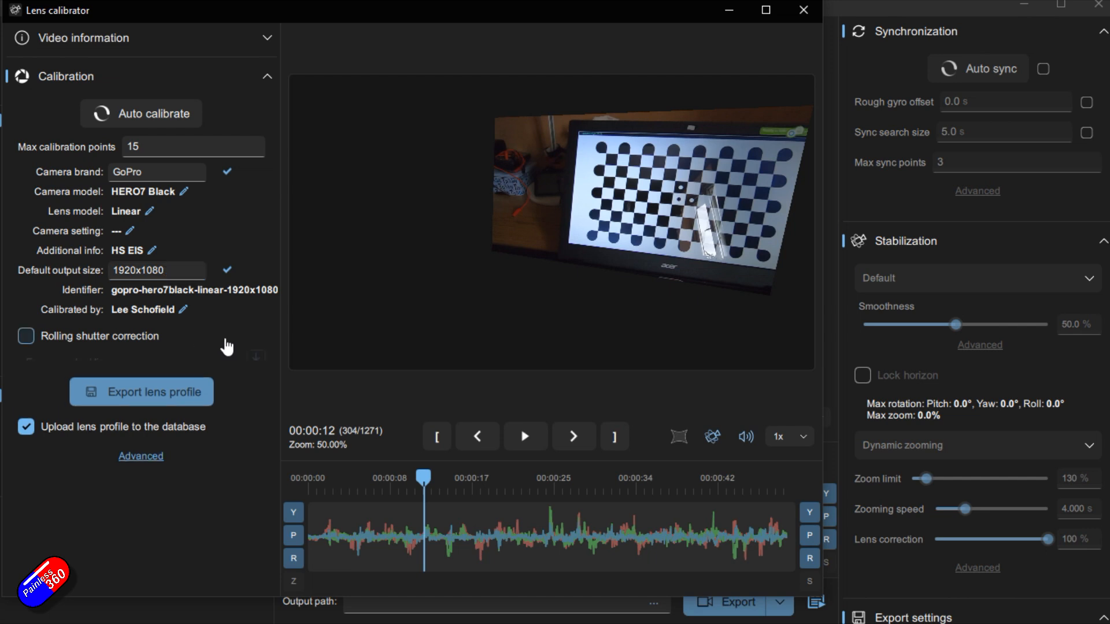
pyautogui.click(26, 335)
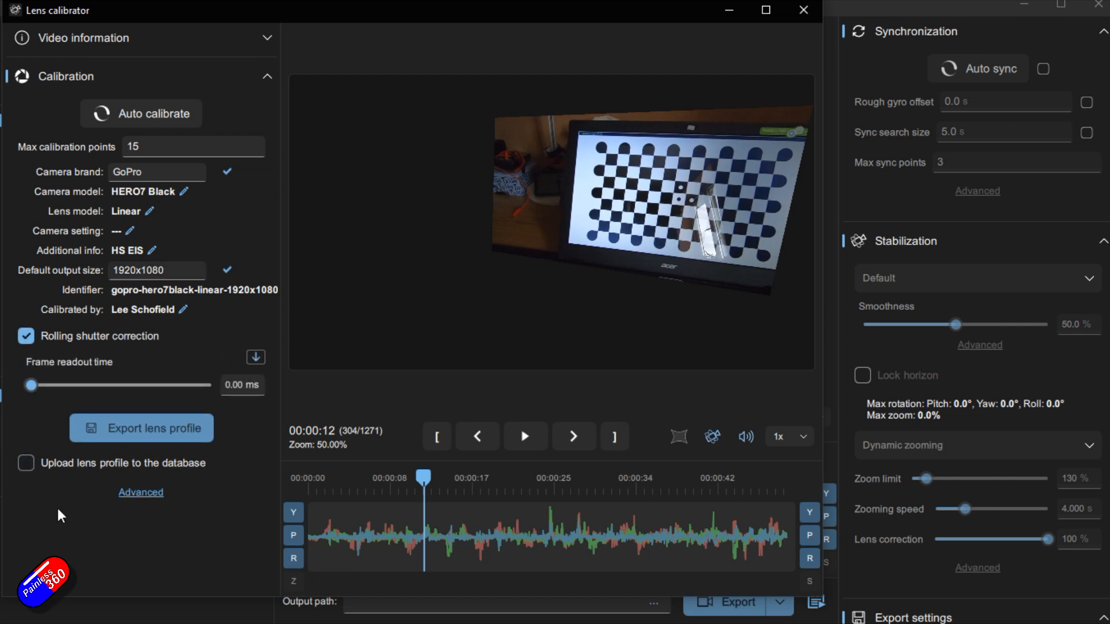
pyautogui.click(26, 335)
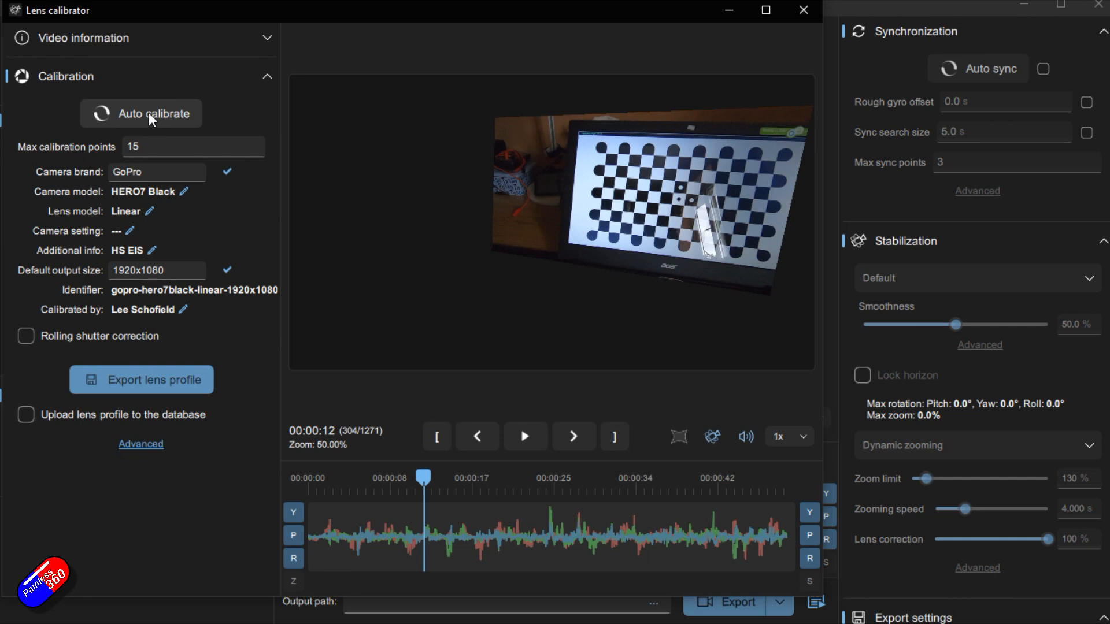
# Run Auto calibrate on the chessboard footage and wait for the analysis to finish.
pyautogui.click(141, 113)
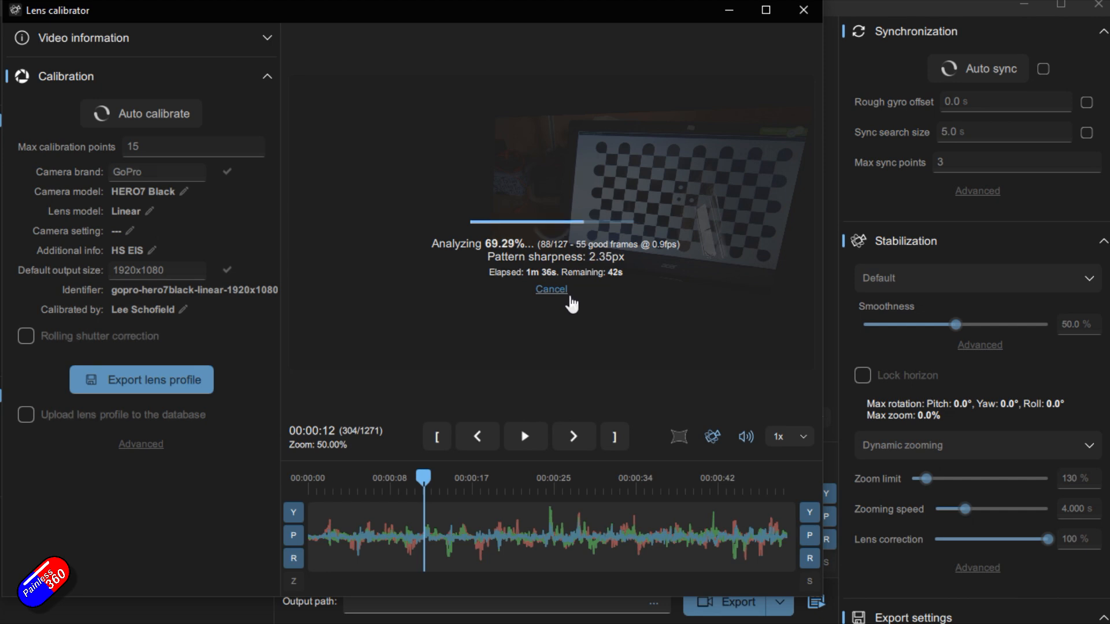
pyautogui.click(551, 289)
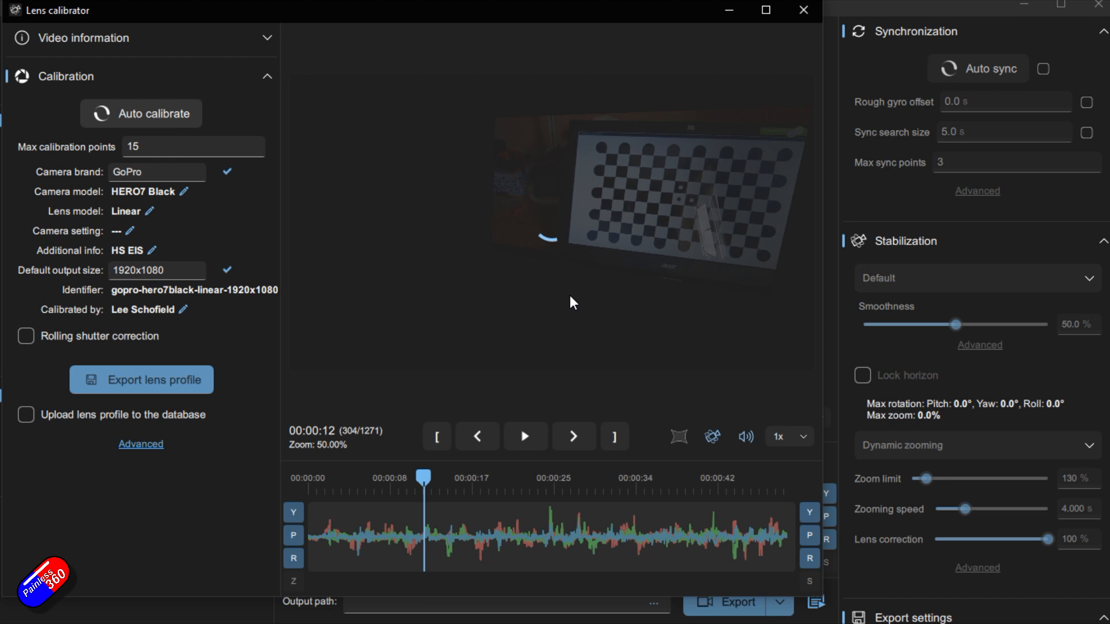
# Close the Lens calibrator and cancel the lens profile file chooser.
pyautogui.click(141, 113)
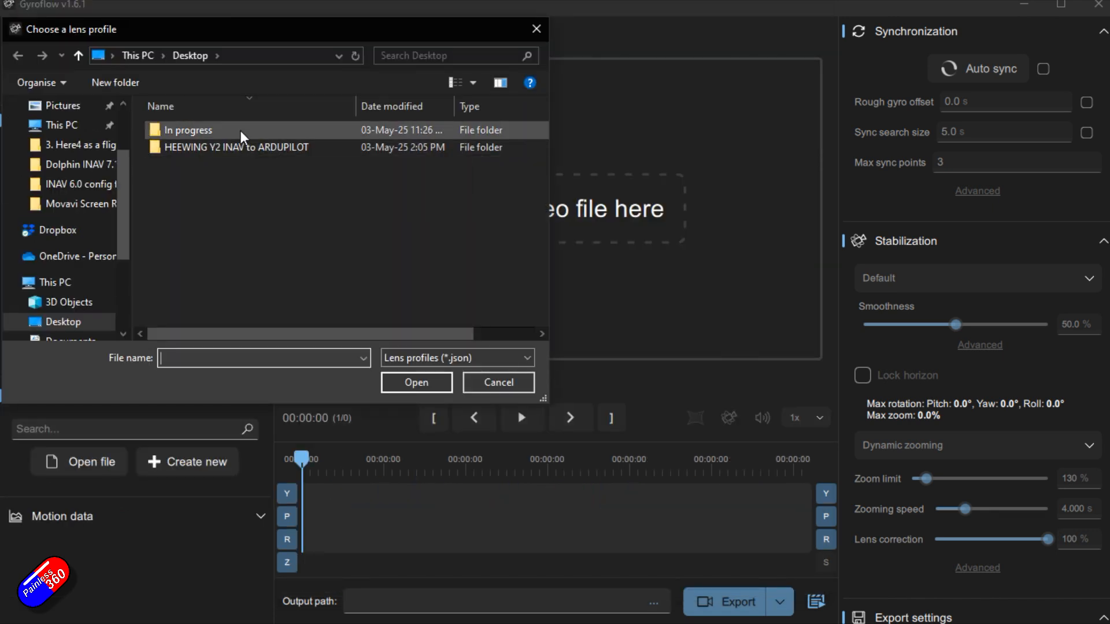
pyautogui.click(497, 382)
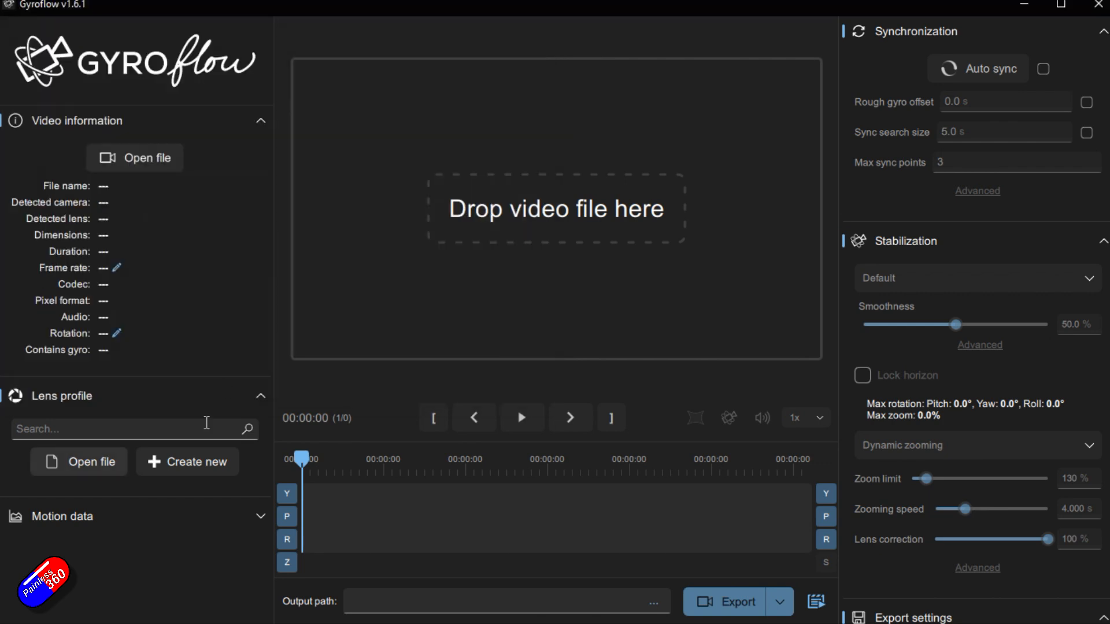
# Search lens profiles for 'gopro' and scroll through the GoPro HERO results.
pyautogui.click(127, 429)
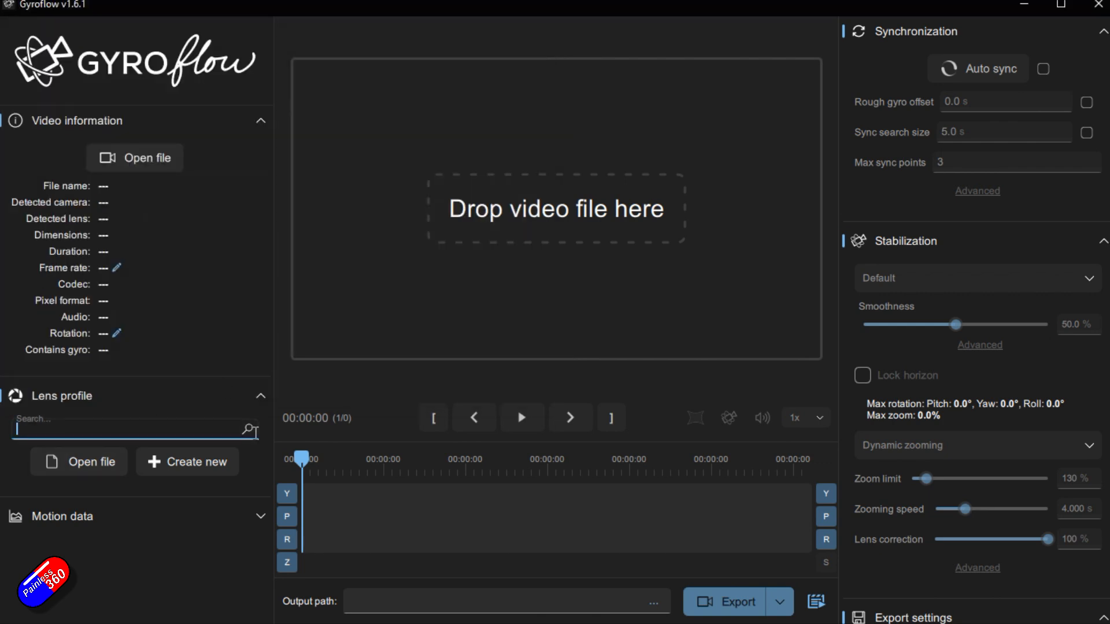
pyautogui.write('g')
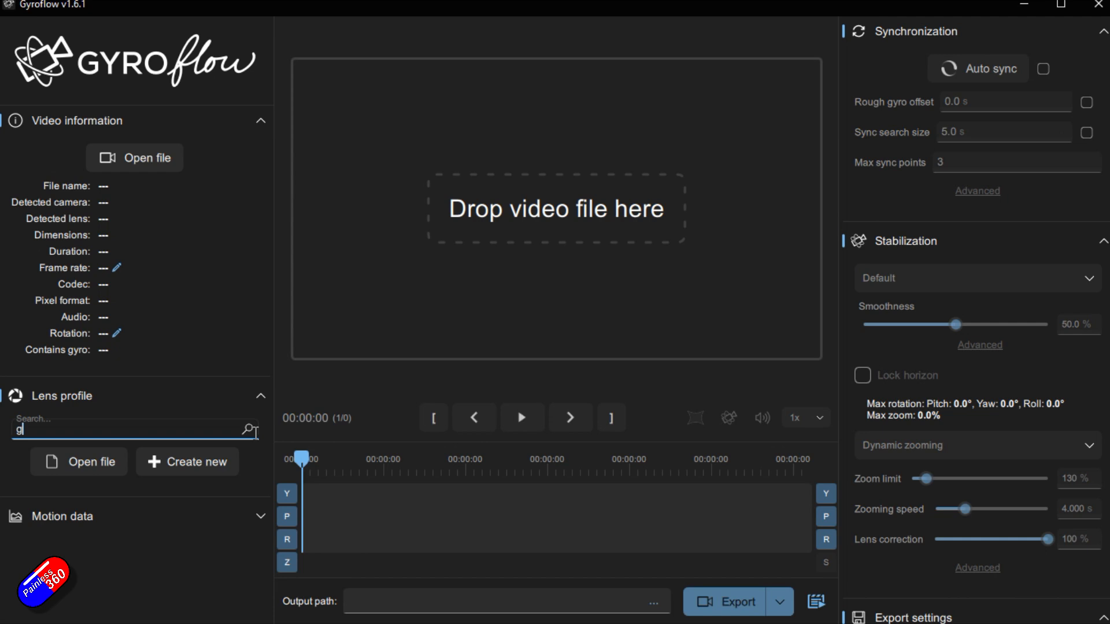
pyautogui.write('opro')
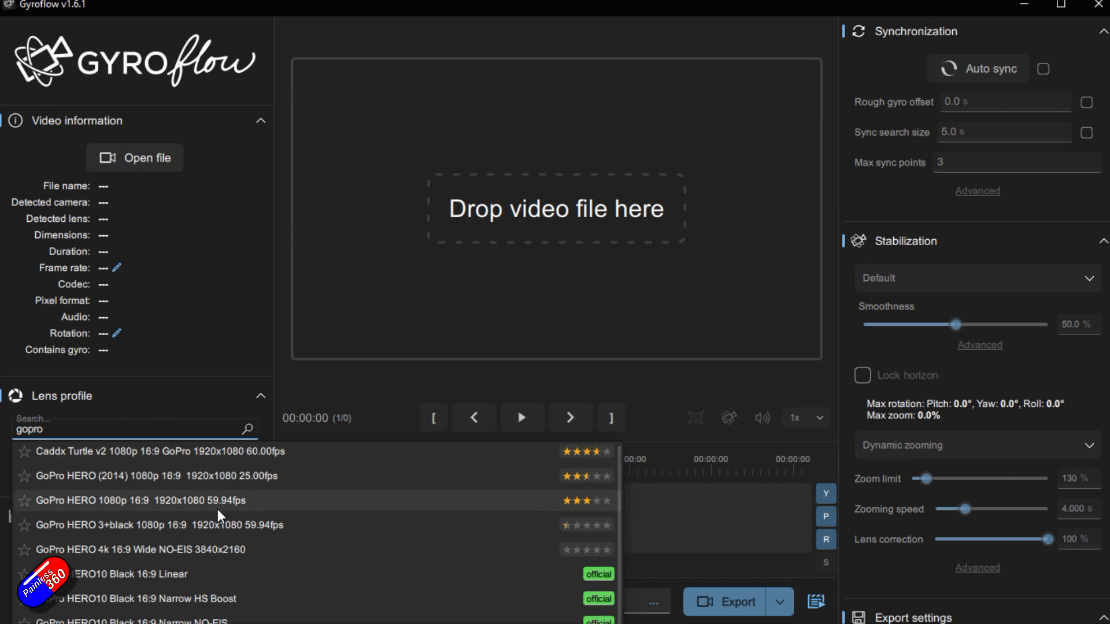
pyautogui.scroll(-3)
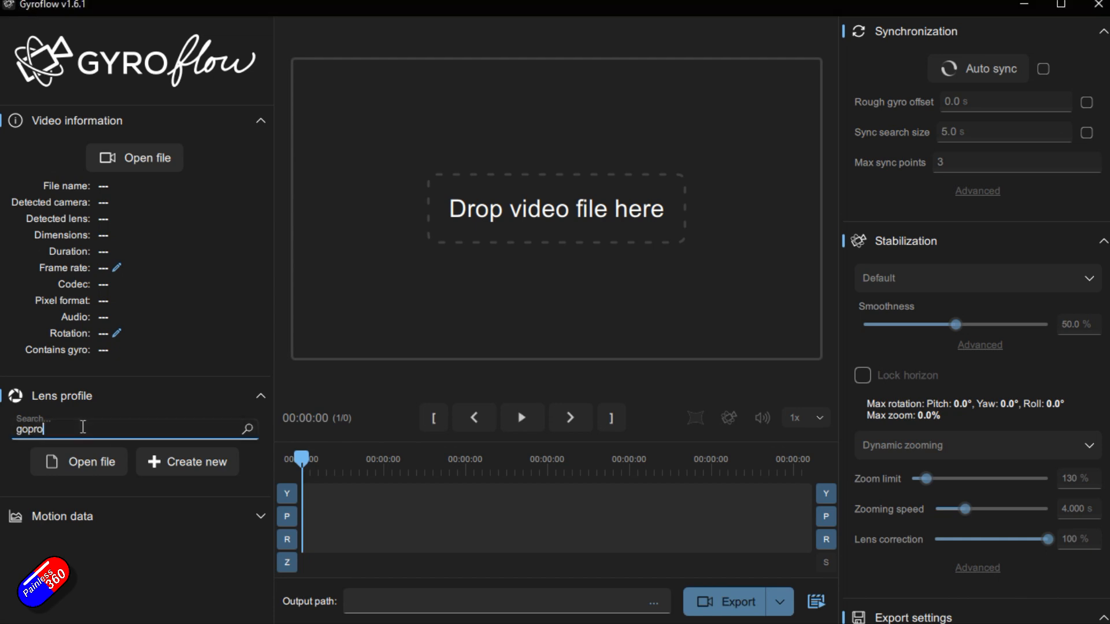
# Clear the search and enter 'ru' as a new lens profile search.
pyautogui.press('Backspace')
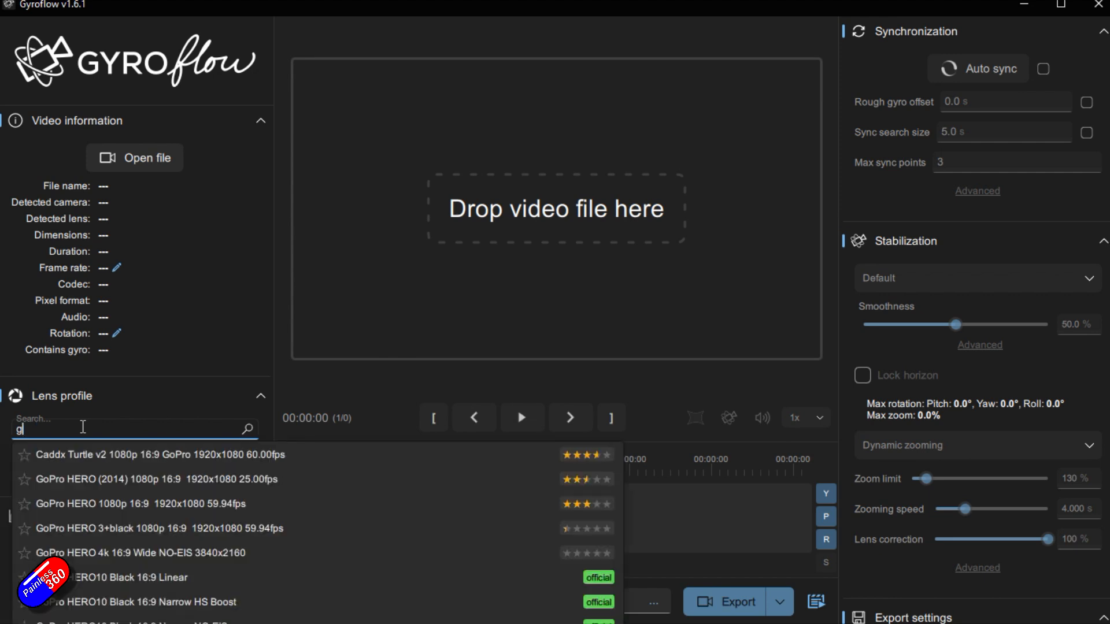
pyautogui.click(82, 427)
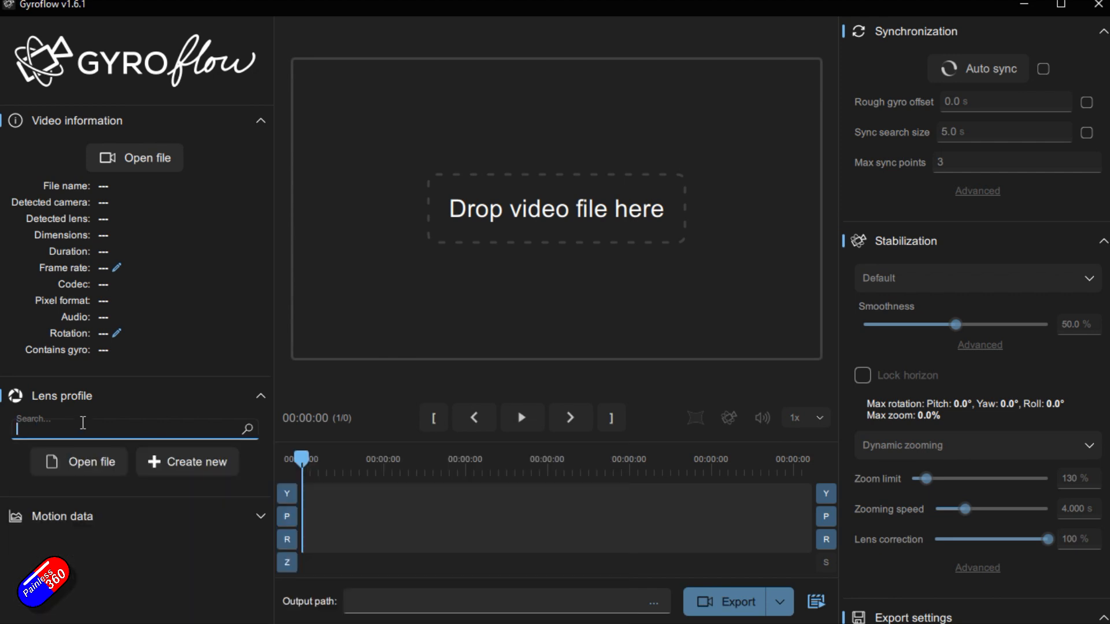
pyautogui.write('ru')
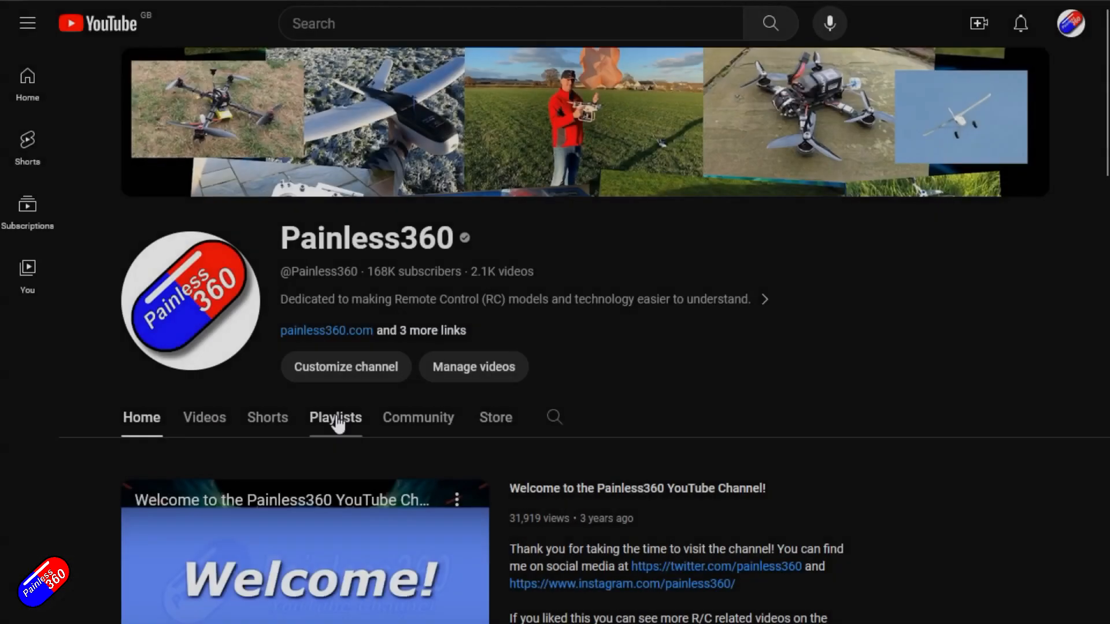
# View the channel's playlists, then search YouTube for 'inav wing setup painless360'.
pyautogui.click(334, 416)
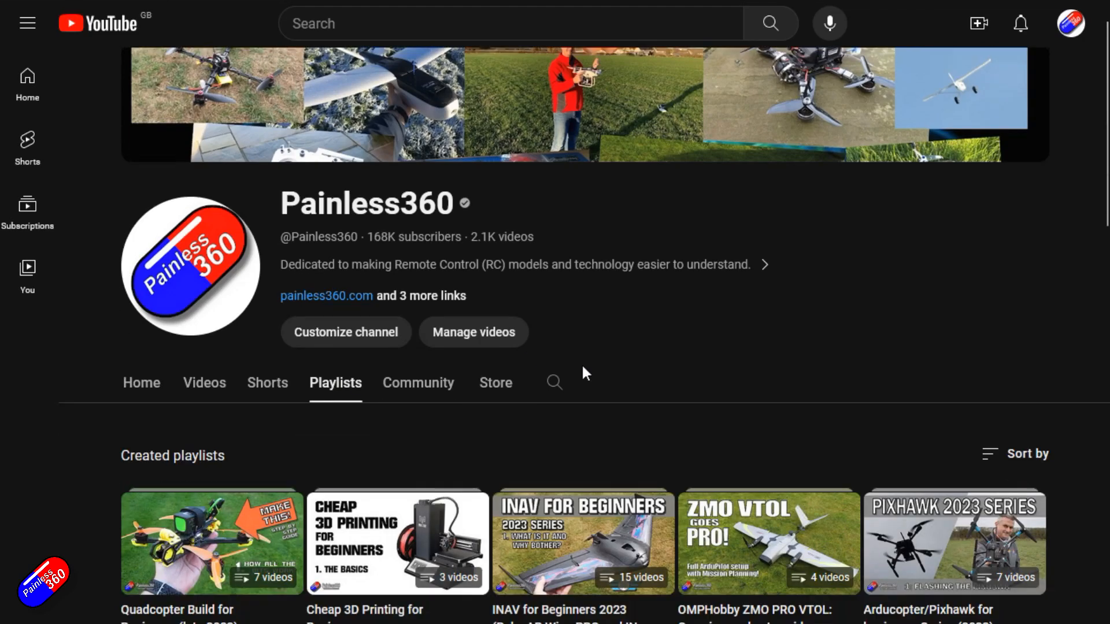
pyautogui.write('inav wing setup painless360')
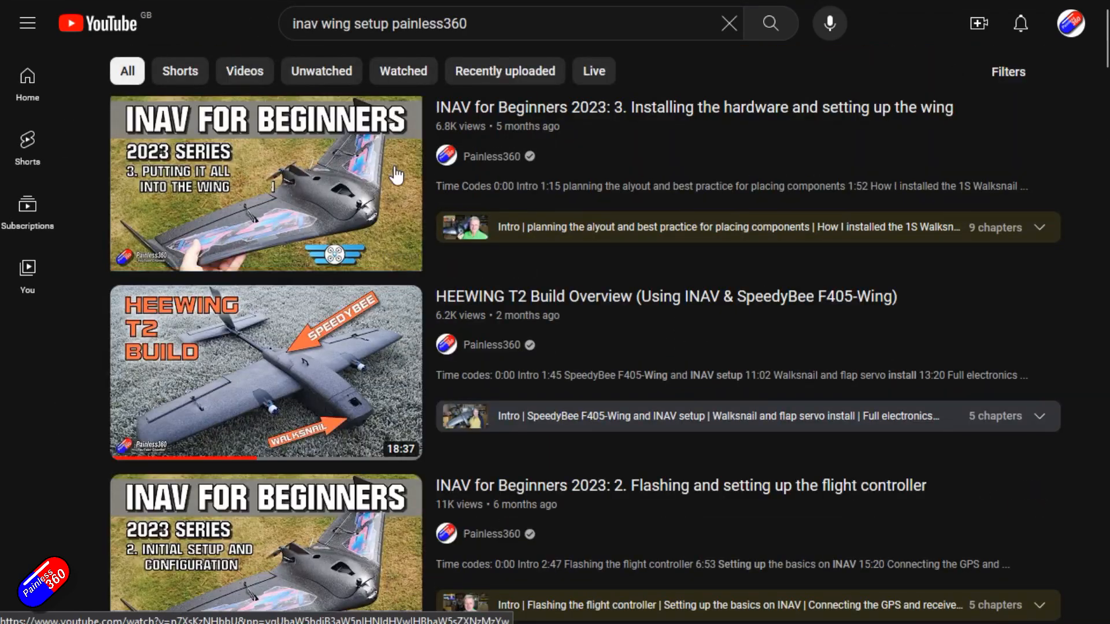